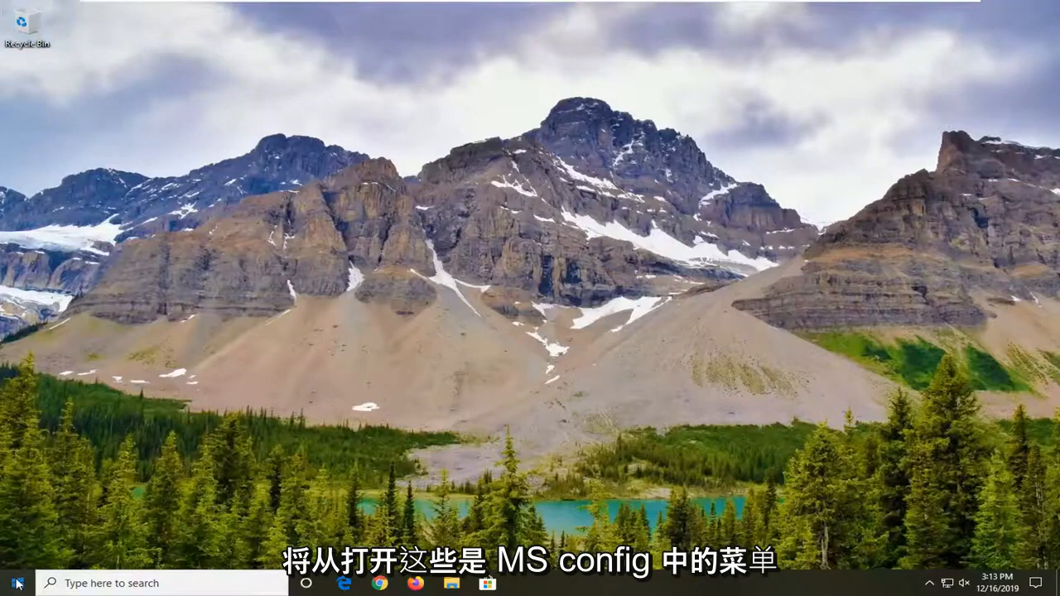
- Search 'msconfig' from the taskbar and launch the System Configuration app
type("msconfig")
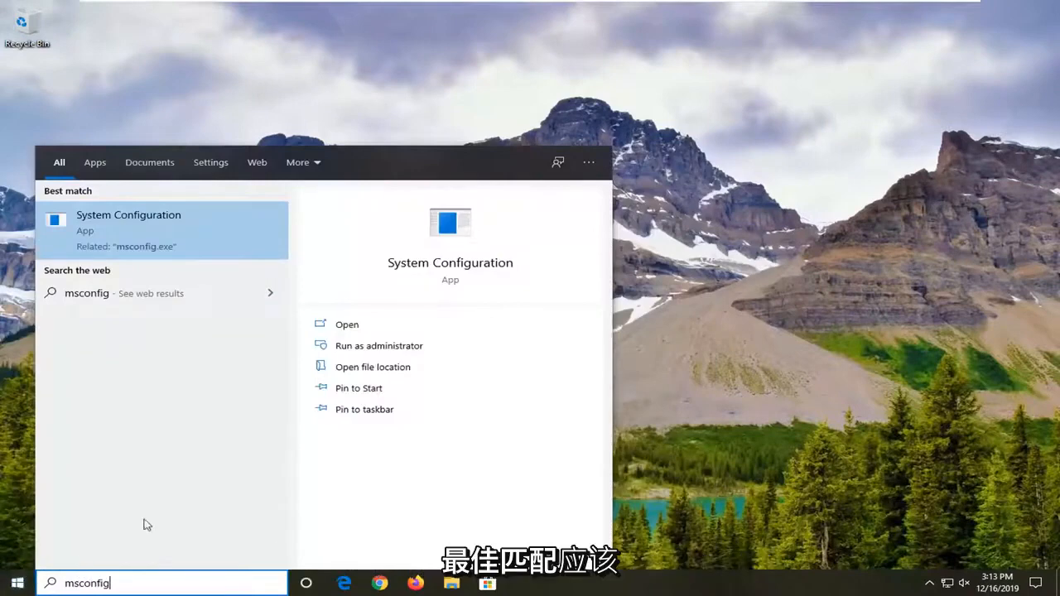
mouse_move(92, 230)
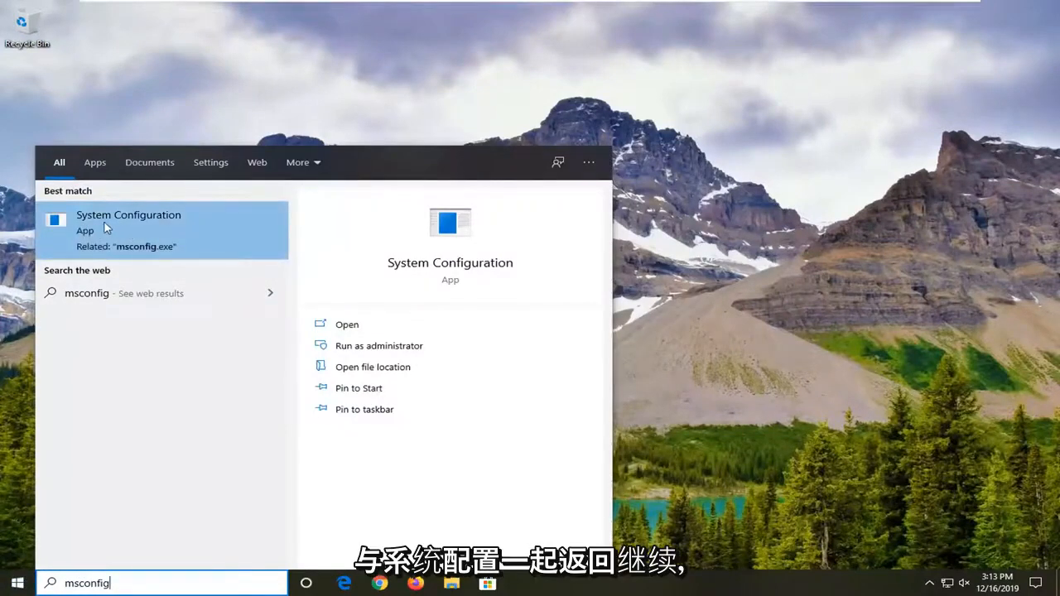
left_click(130, 215)
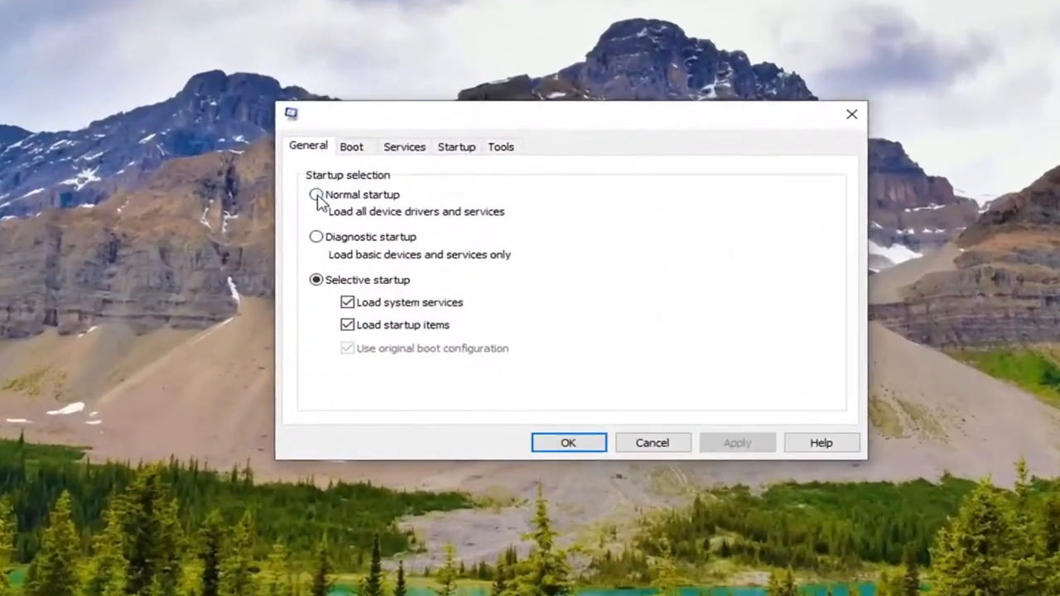
- Choose Normal startup on the General tab and confirm with OK, returning to the desktop
left_click(315, 194)
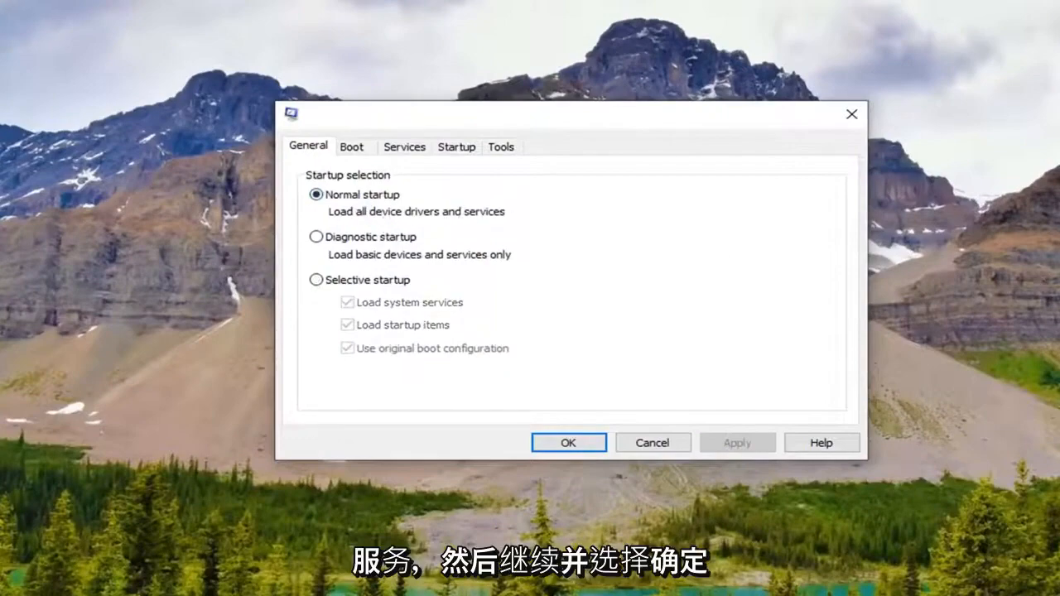
left_click(569, 442)
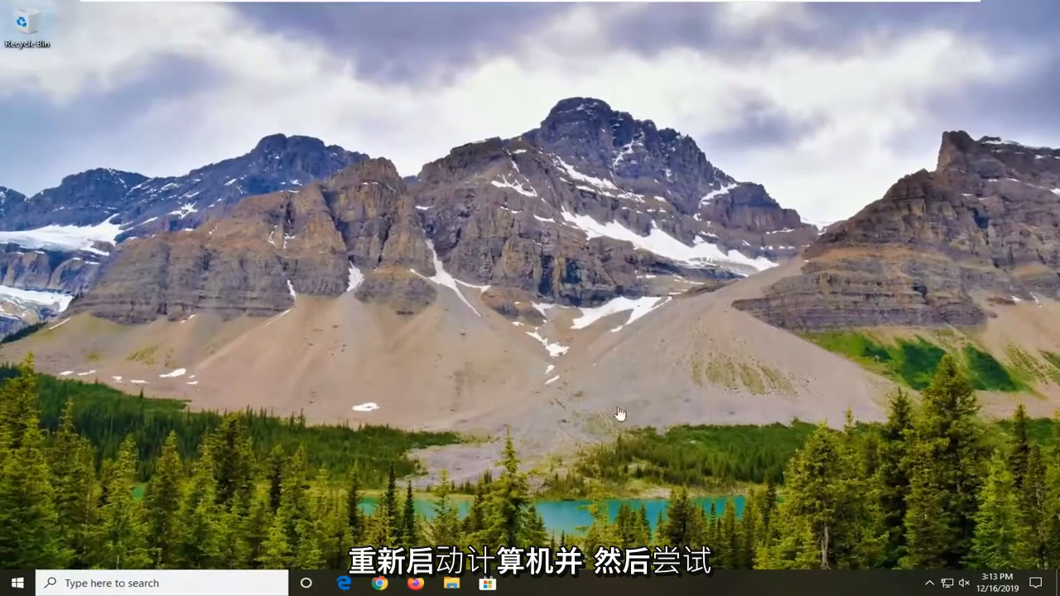